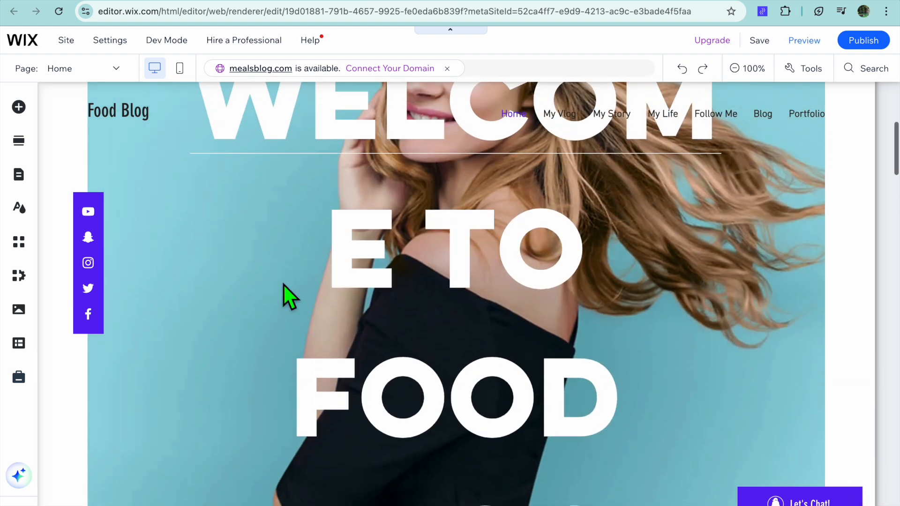
Step: Browse the ready-made sections available for the empty section below the hero
scroll("up", 3)
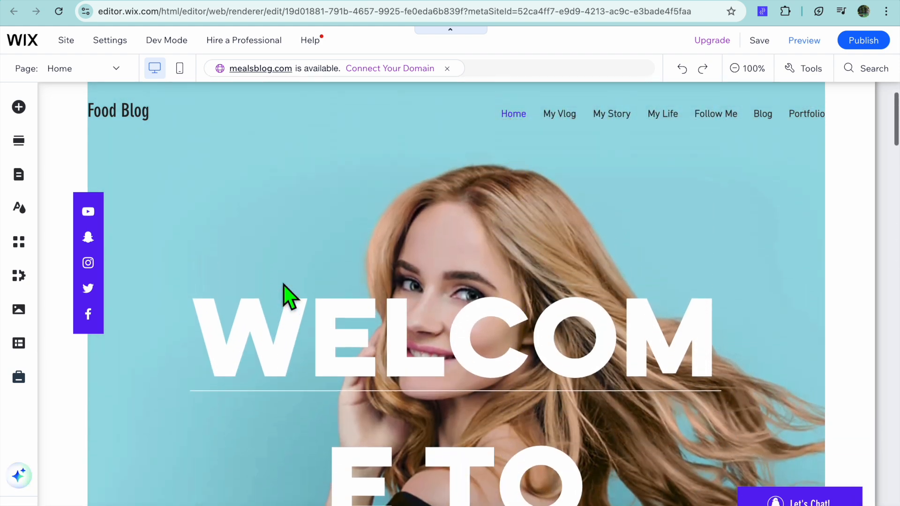
scroll("down", 3)
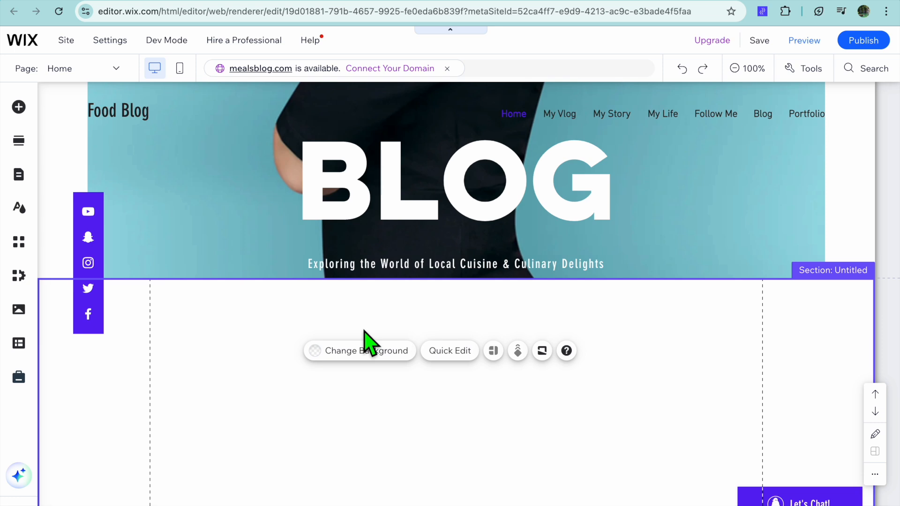
mouse_move(367, 294)
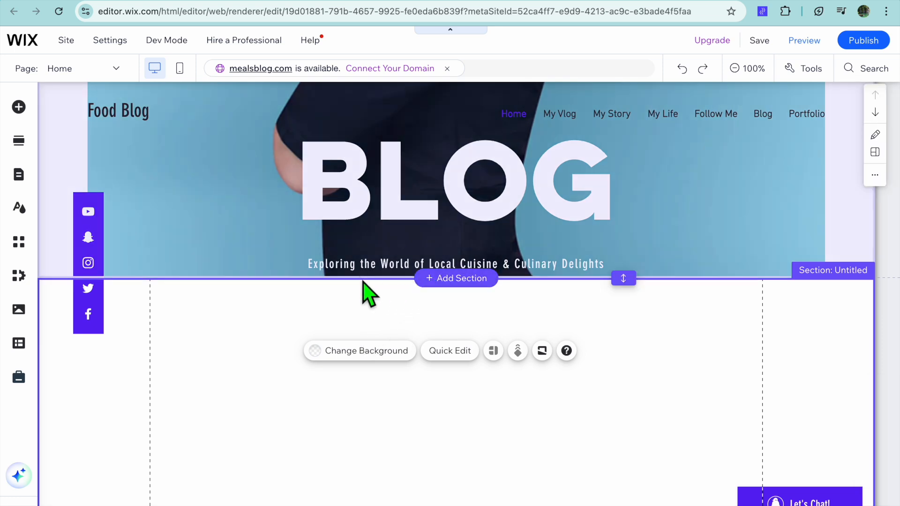
mouse_move(413, 291)
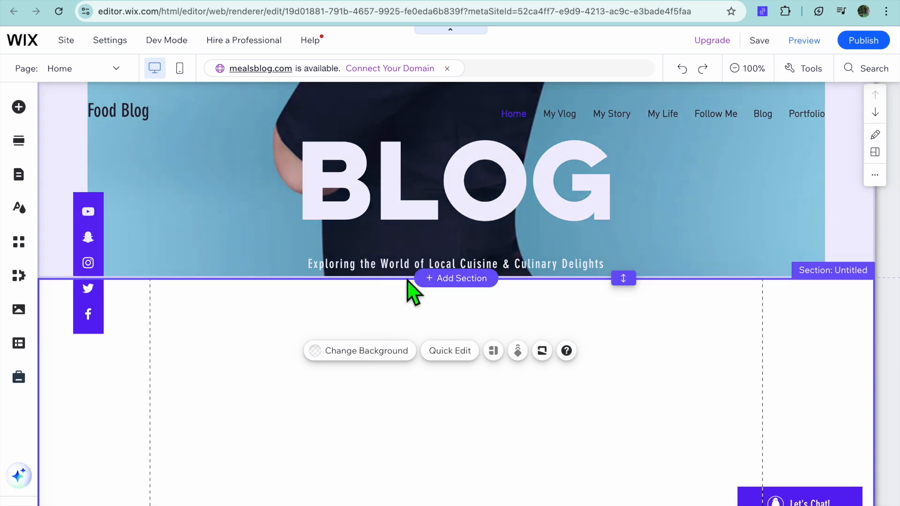
mouse_move(460, 287)
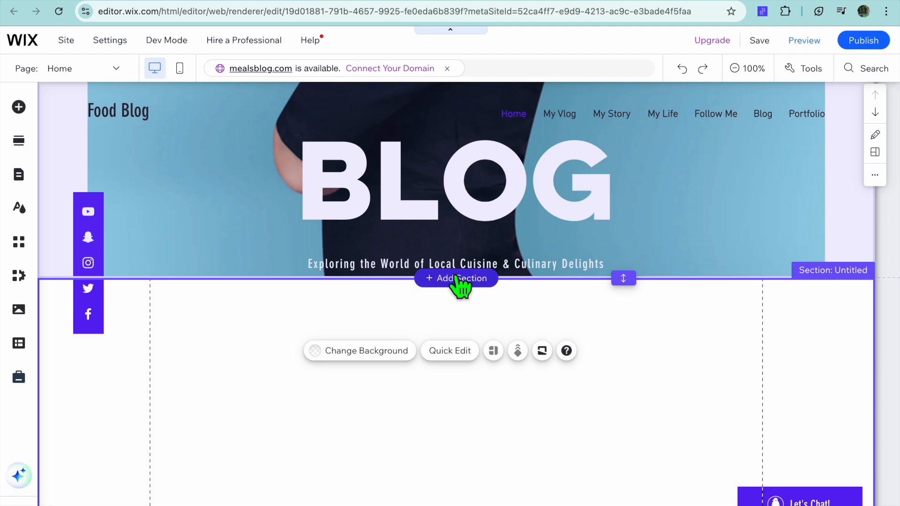
left_click(455, 278)
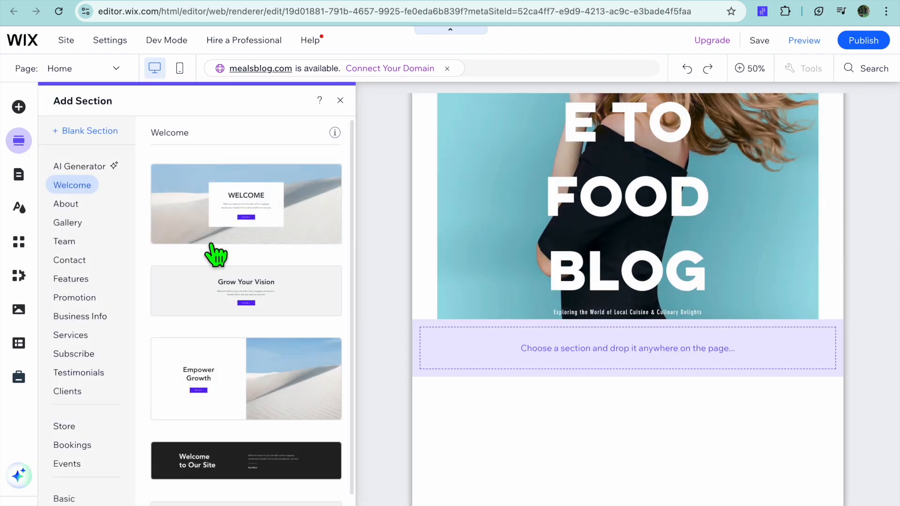
mouse_move(77, 139)
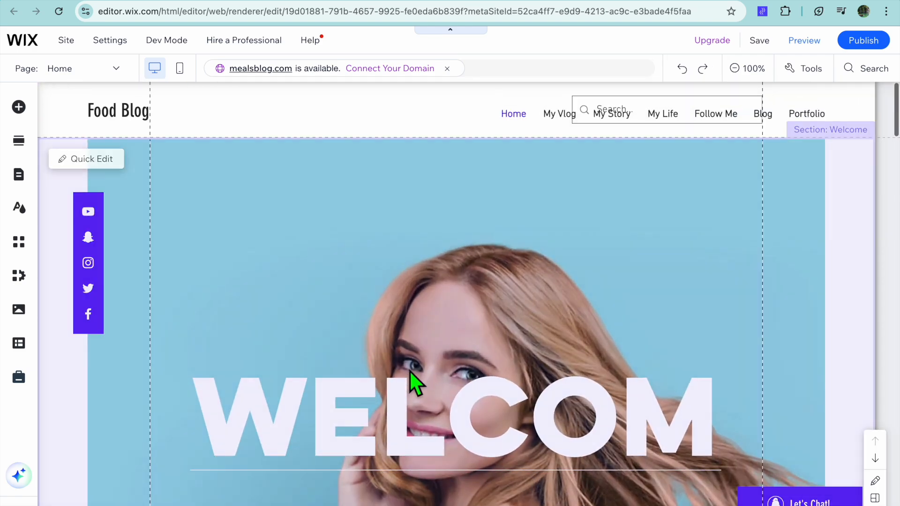
scroll("down", 3)
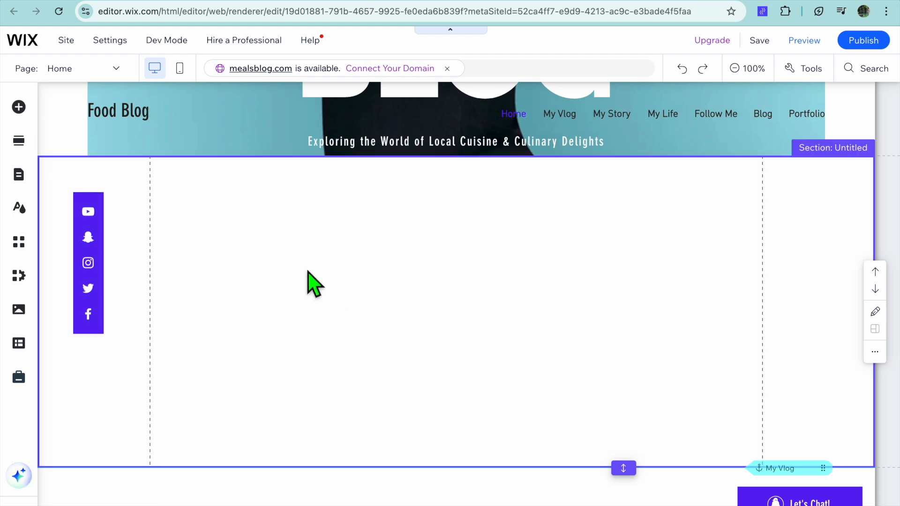
mouse_move(18, 107)
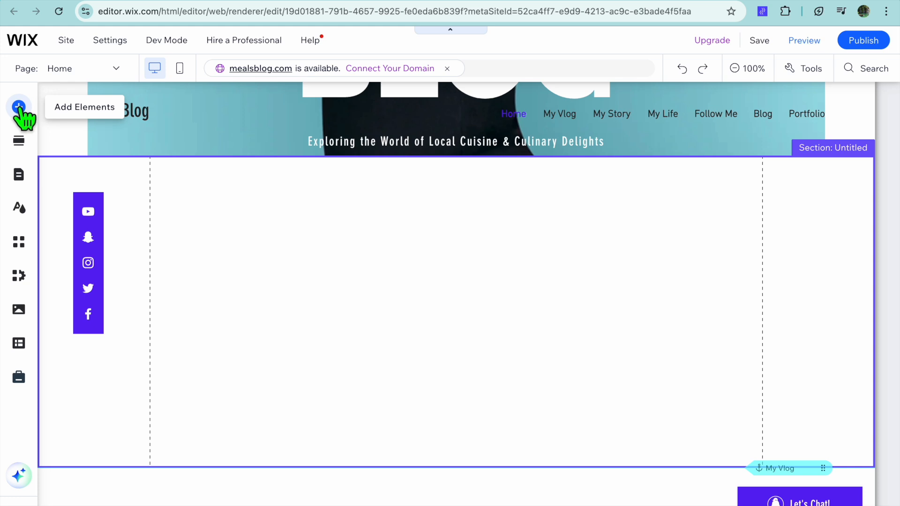
Step: List the slider gallery styles under Add Elements > Gallery
left_click(19, 107)
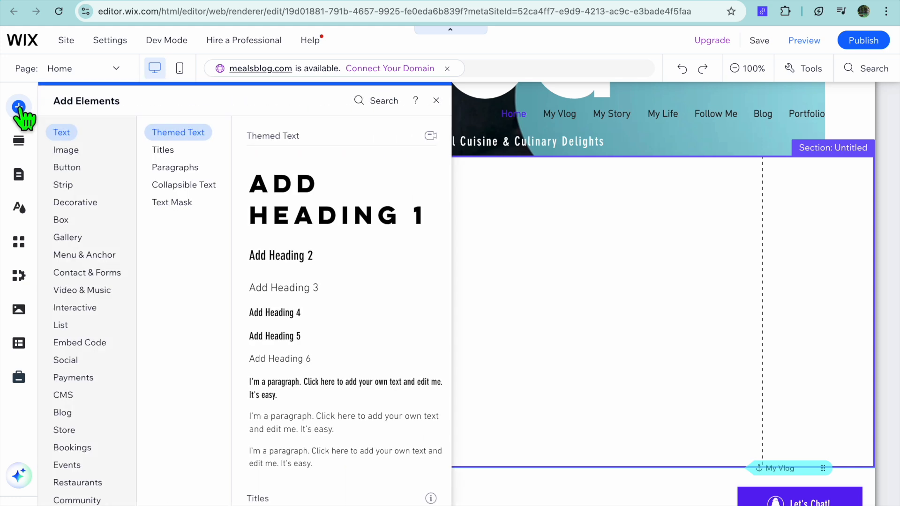
left_click(67, 237)
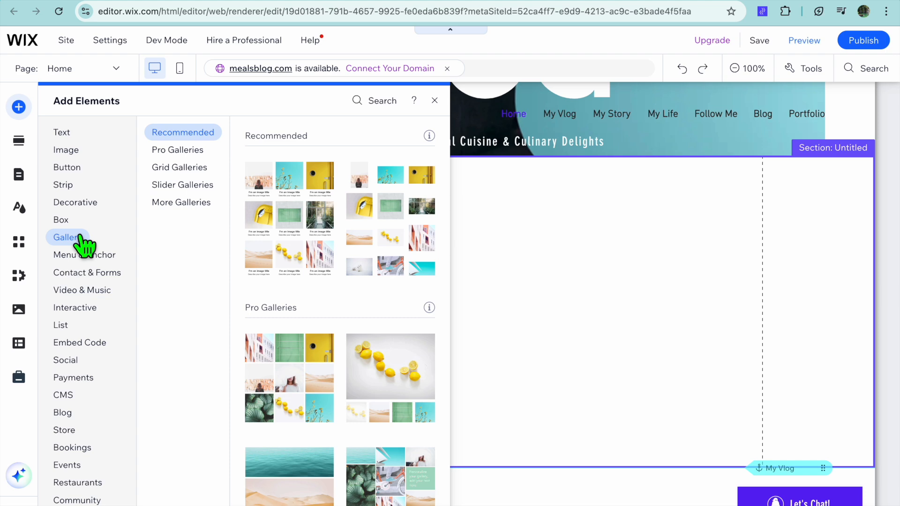
left_click(183, 184)
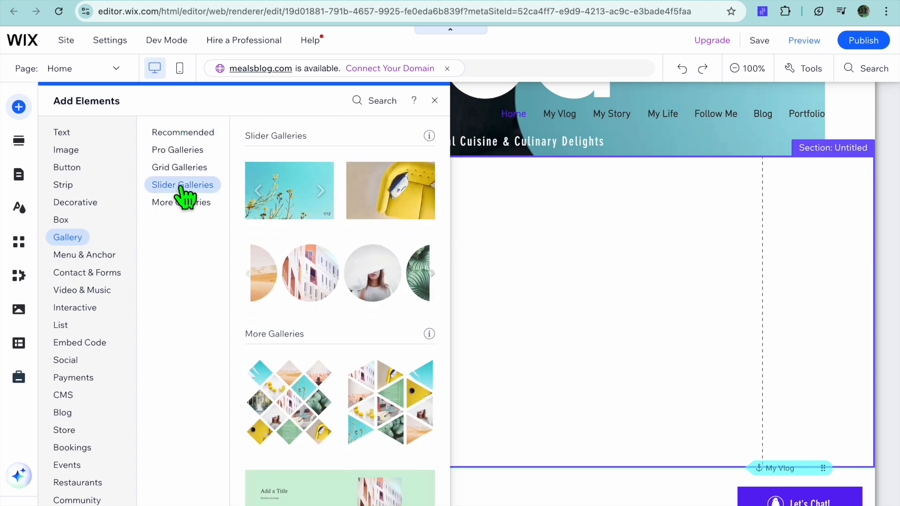
mouse_move(269, 198)
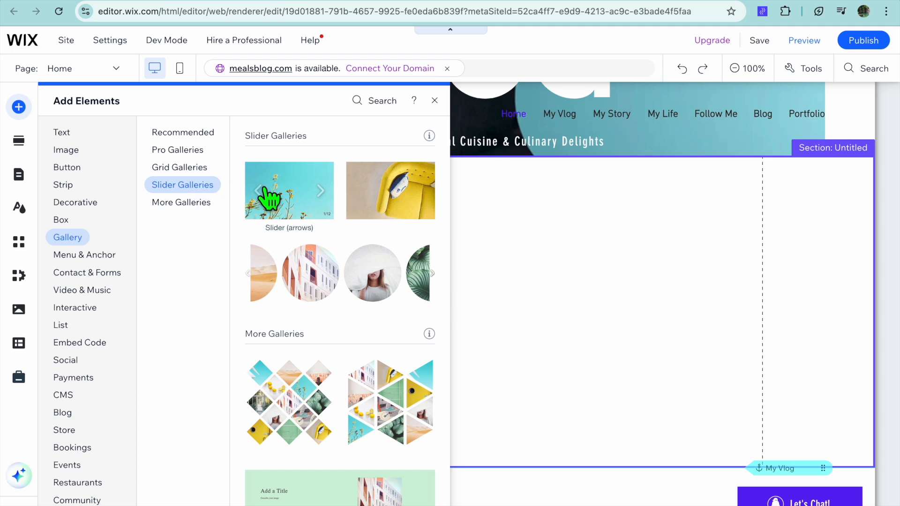
mouse_move(389, 200)
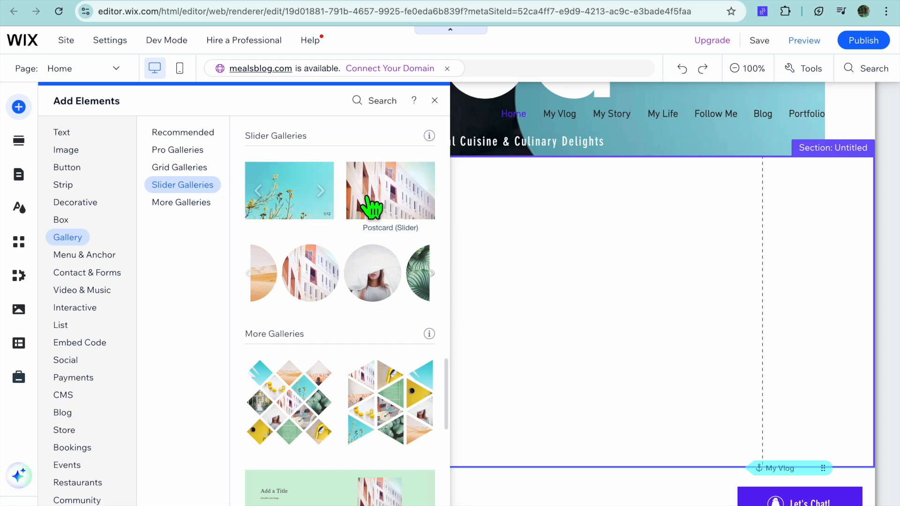
mouse_move(293, 203)
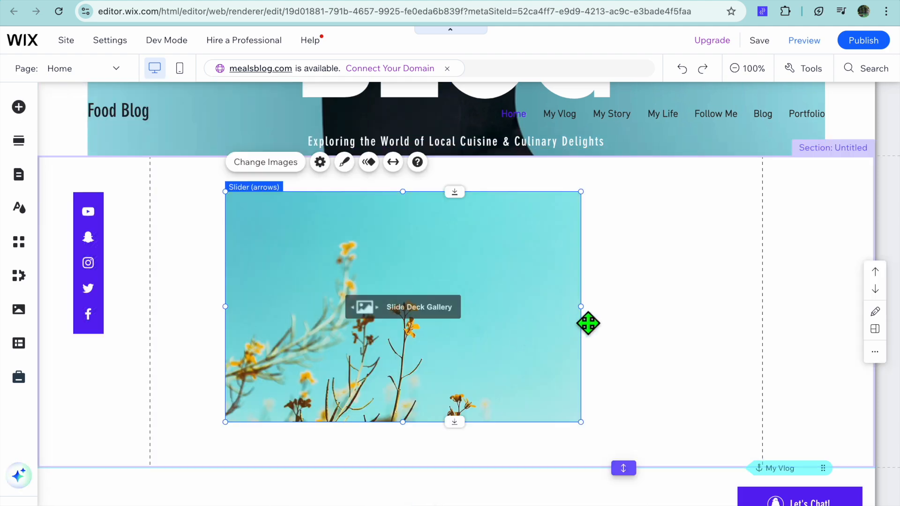
mouse_move(585, 314)
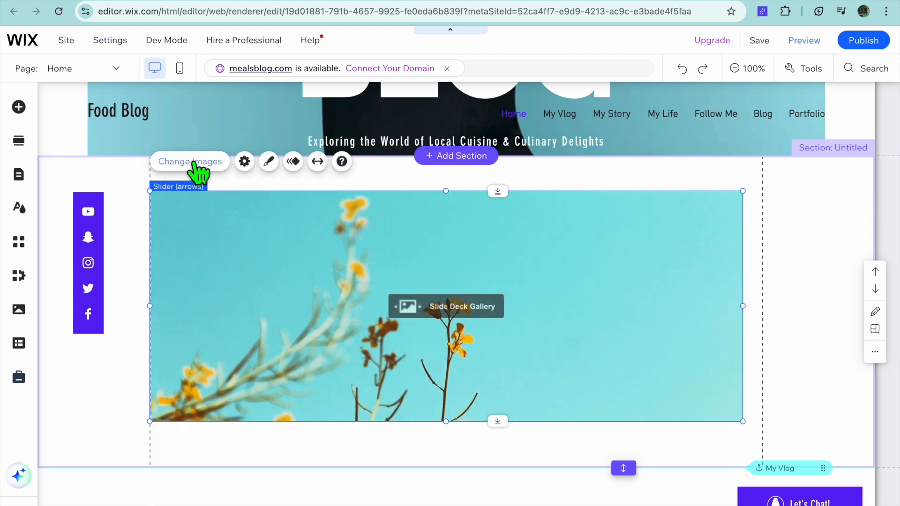
Step: Bring up the gallery's image organiser and the media library for adding images
left_click(189, 161)
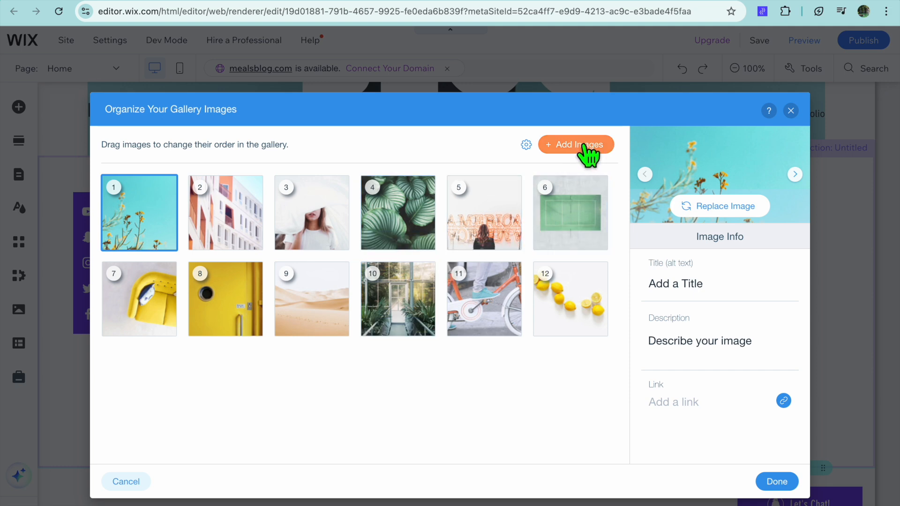
left_click(574, 144)
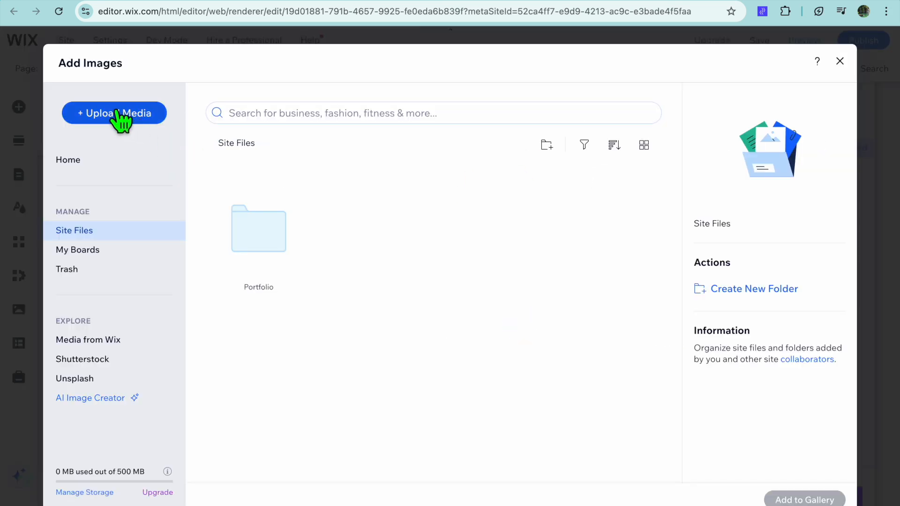
mouse_move(556, 147)
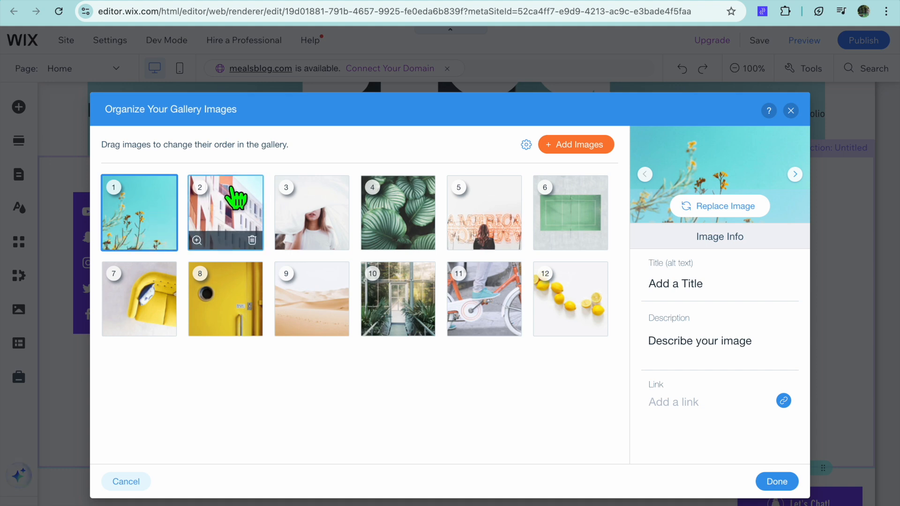
mouse_move(213, 233)
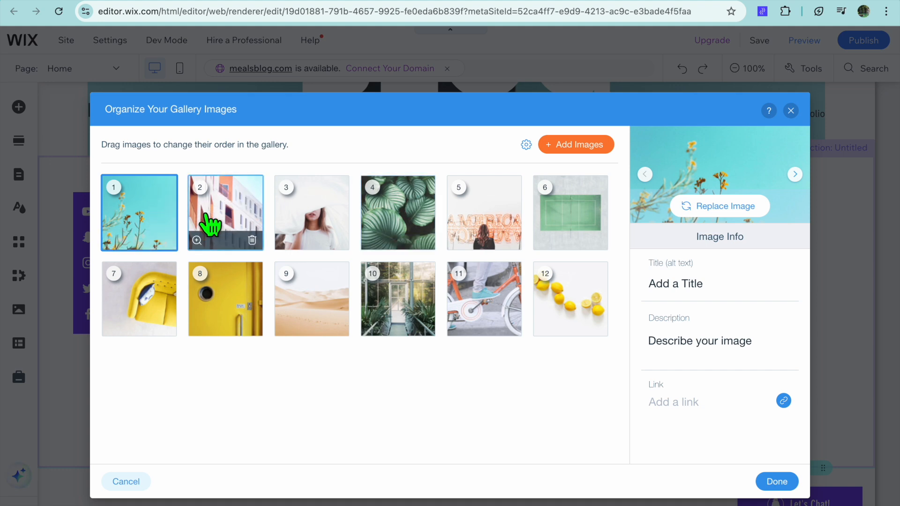
Step: Review a thumbnail's info fields and finish with Done, keeping the twelve default images
left_click(225, 299)
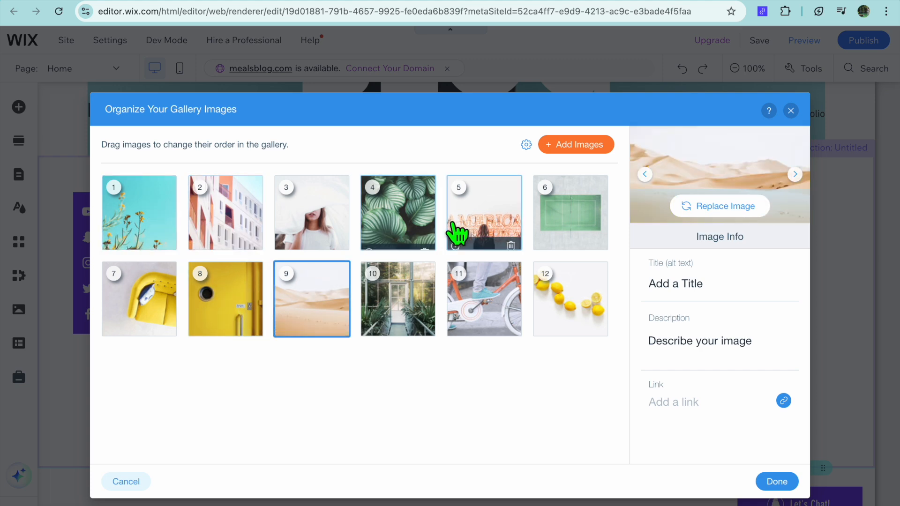
mouse_move(570, 299)
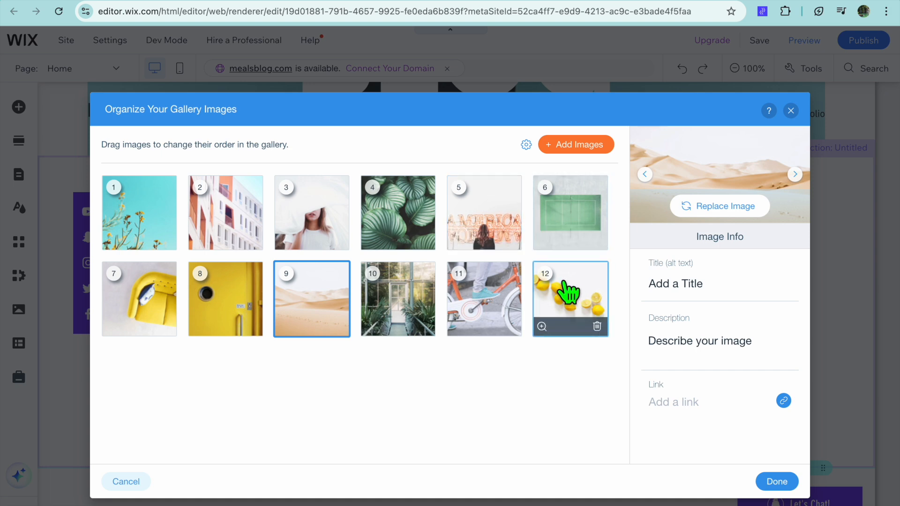
left_click(717, 283)
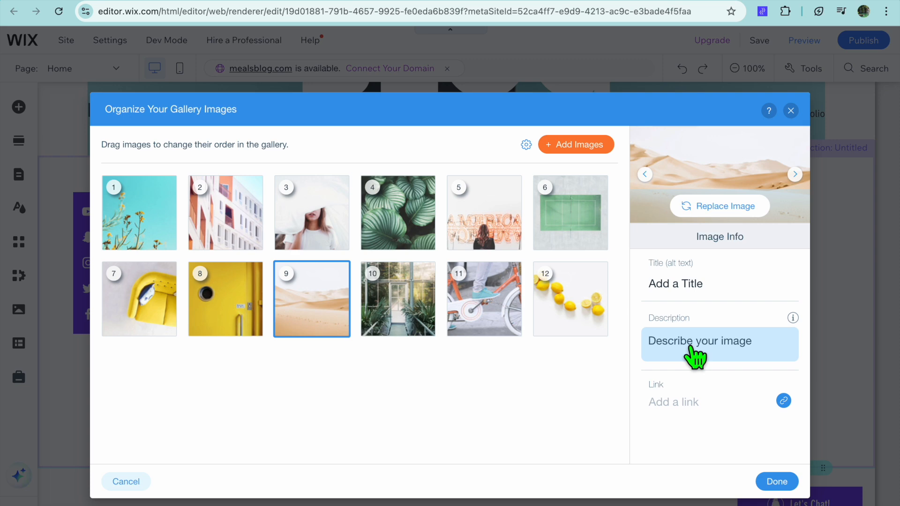
mouse_move(679, 409)
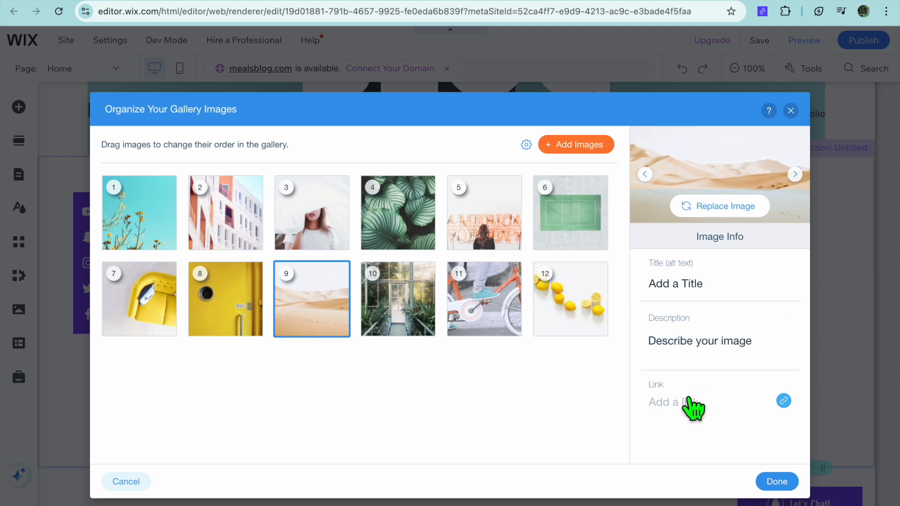
mouse_move(694, 416)
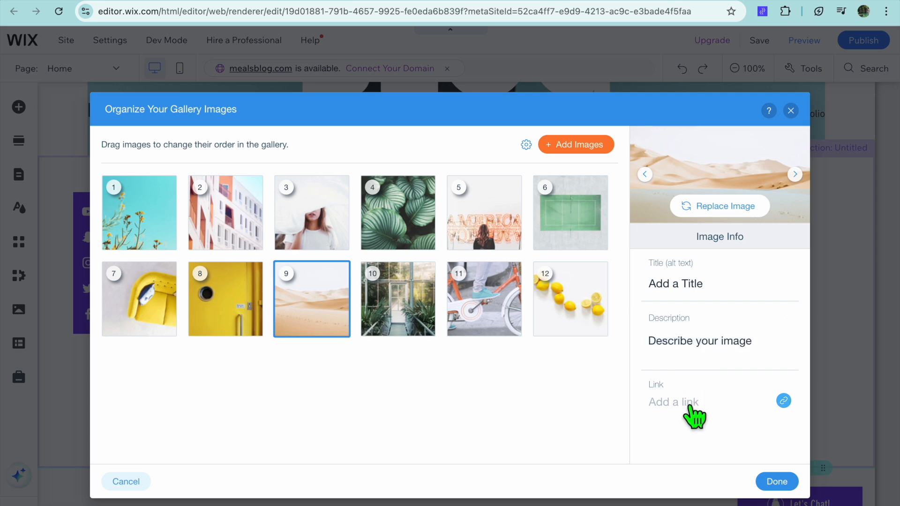
mouse_move(776, 482)
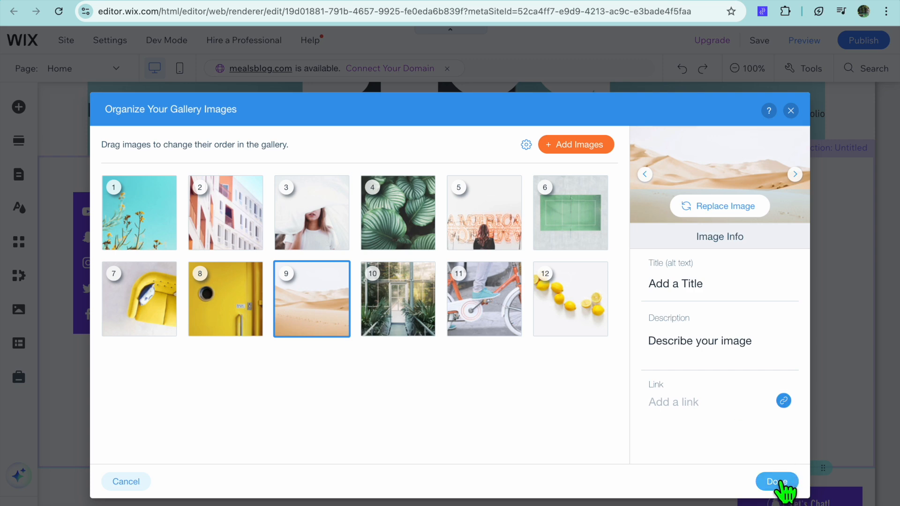
left_click(775, 481)
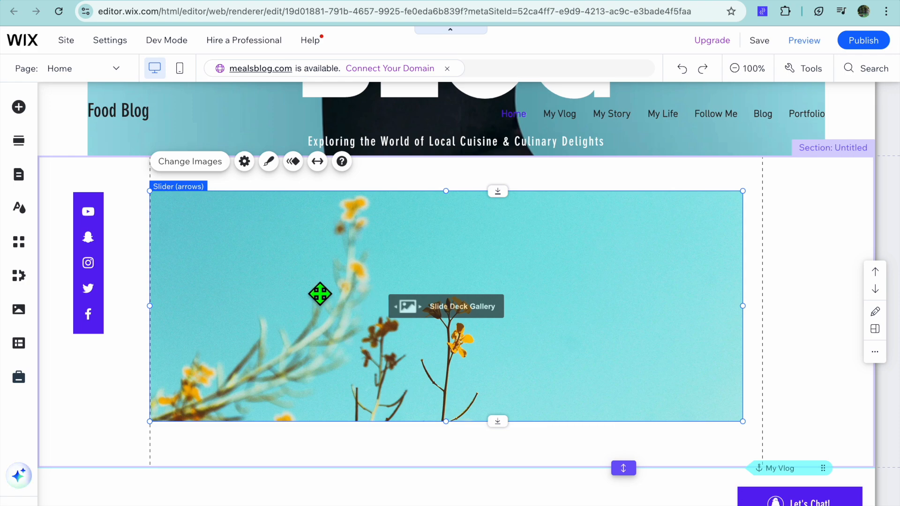
mouse_move(243, 162)
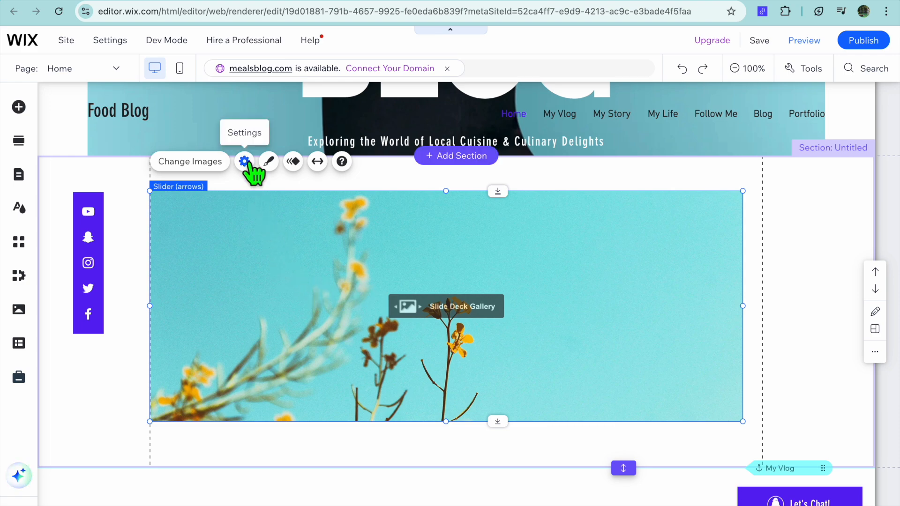
Step: Enable 'Autoplays on loading' in the gallery settings, keeping 3 seconds between images
left_click(244, 161)
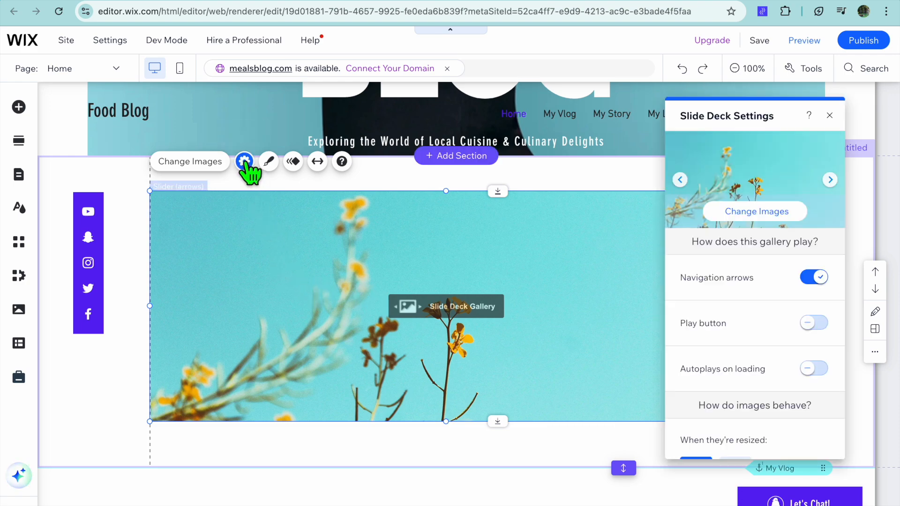
mouse_move(783, 330)
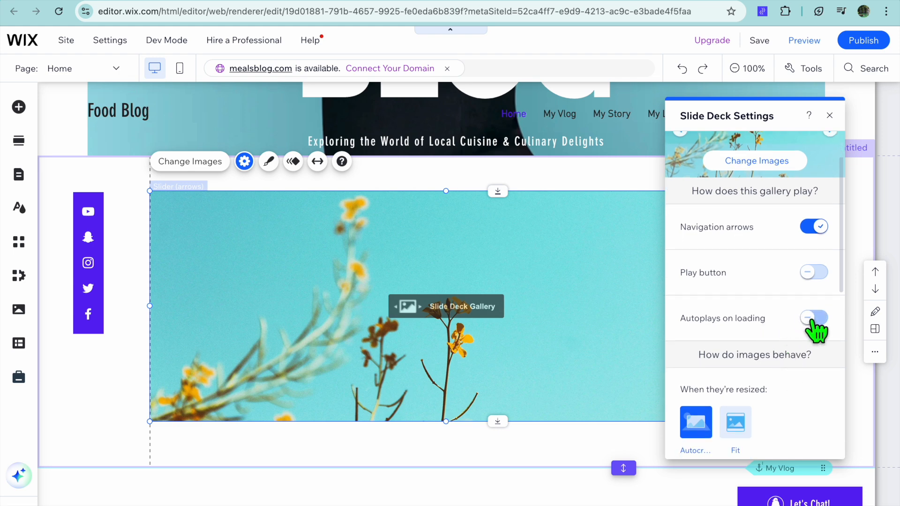
left_click(813, 318)
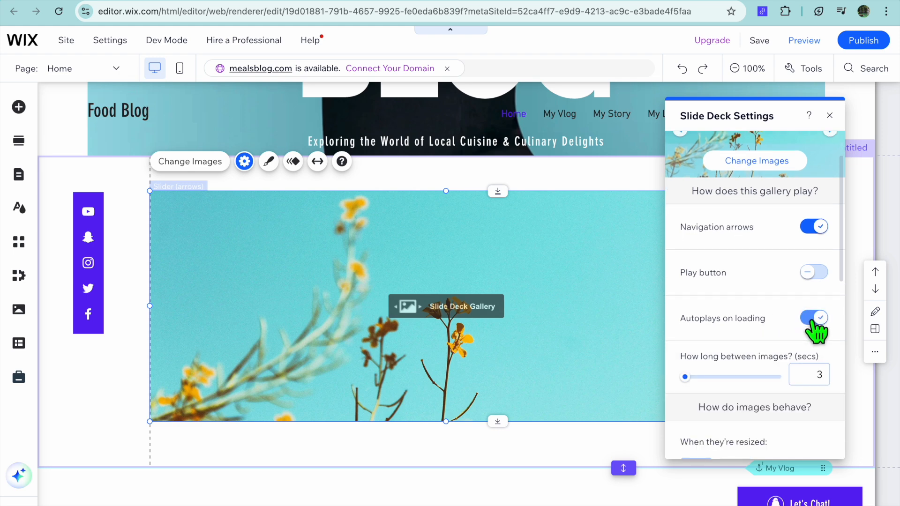
mouse_move(709, 390)
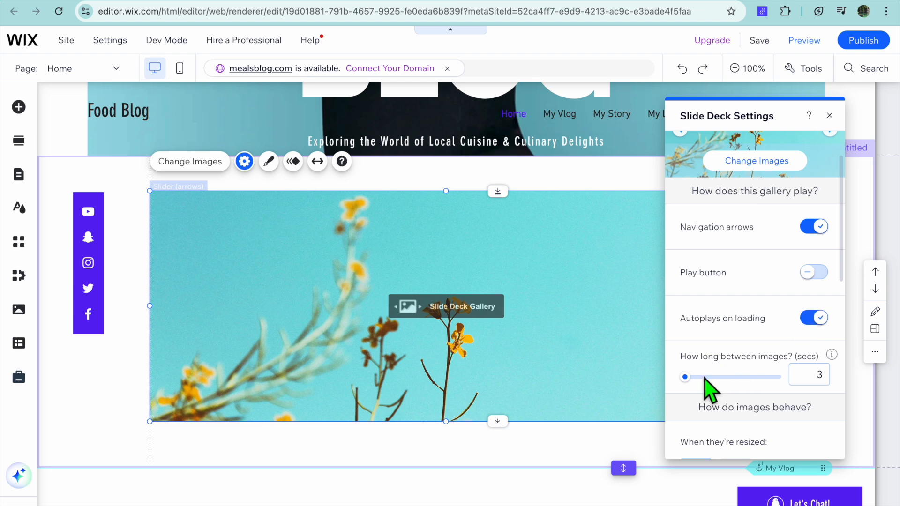
mouse_move(746, 384)
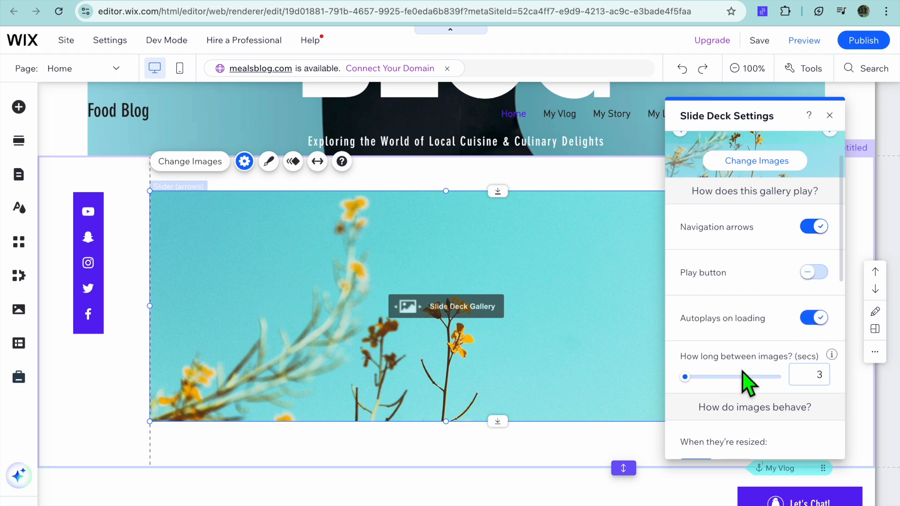
scroll("down", 3)
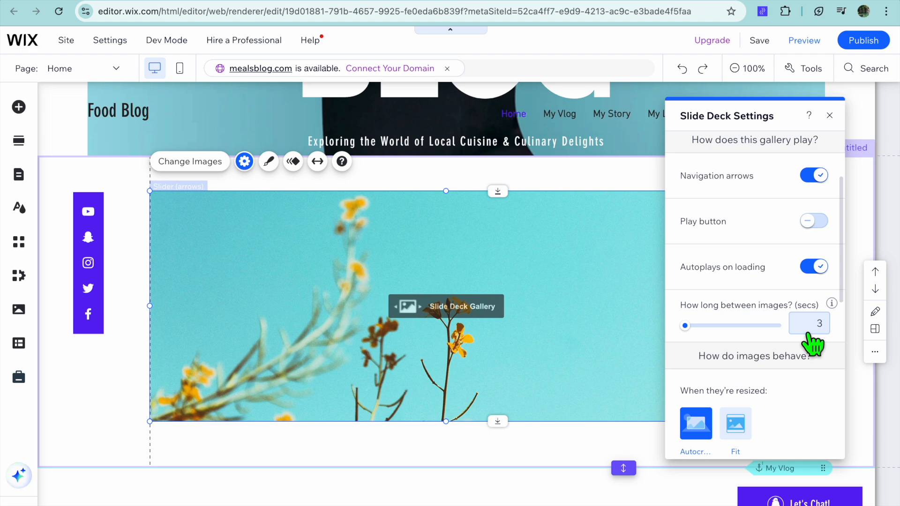
scroll("down", 3)
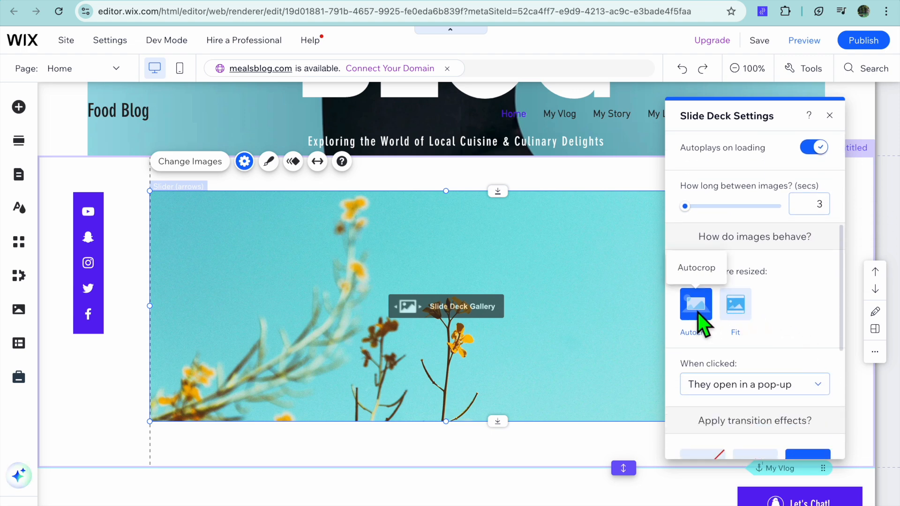
mouse_move(734, 304)
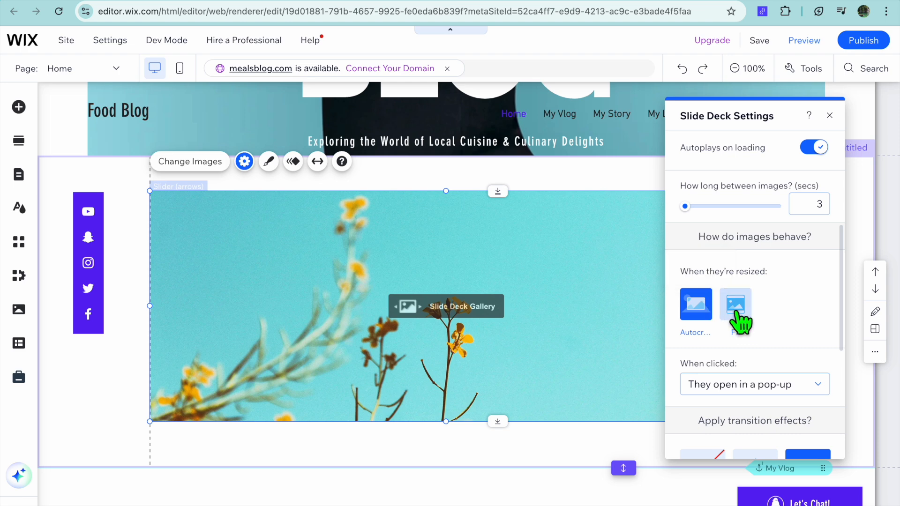
scroll("down", 3)
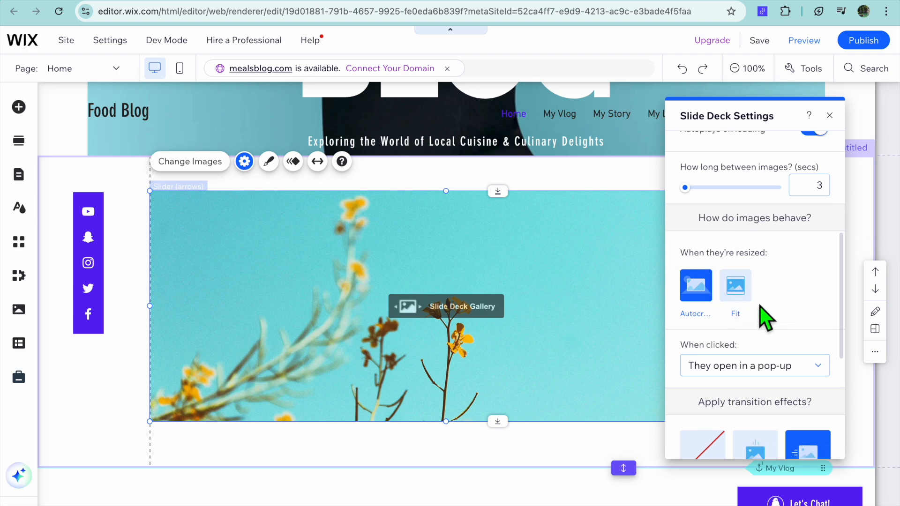
scroll("down", 3)
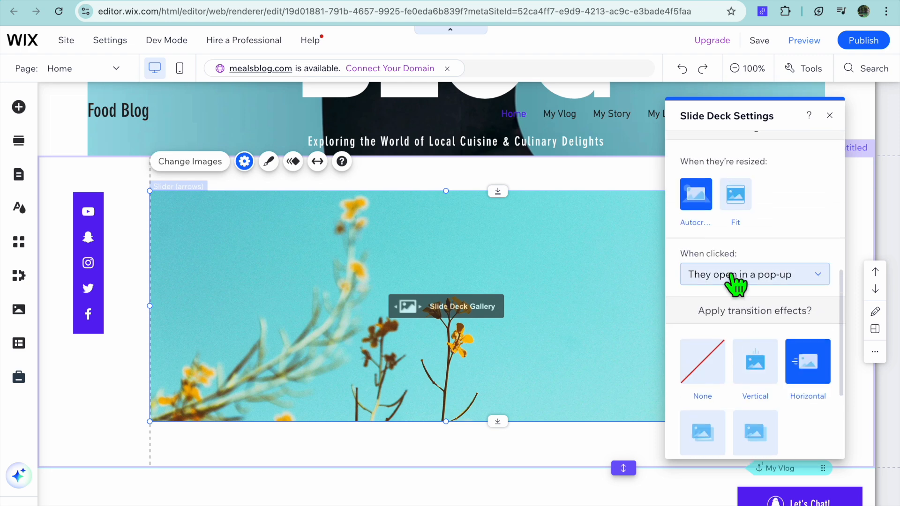
left_click(753, 274)
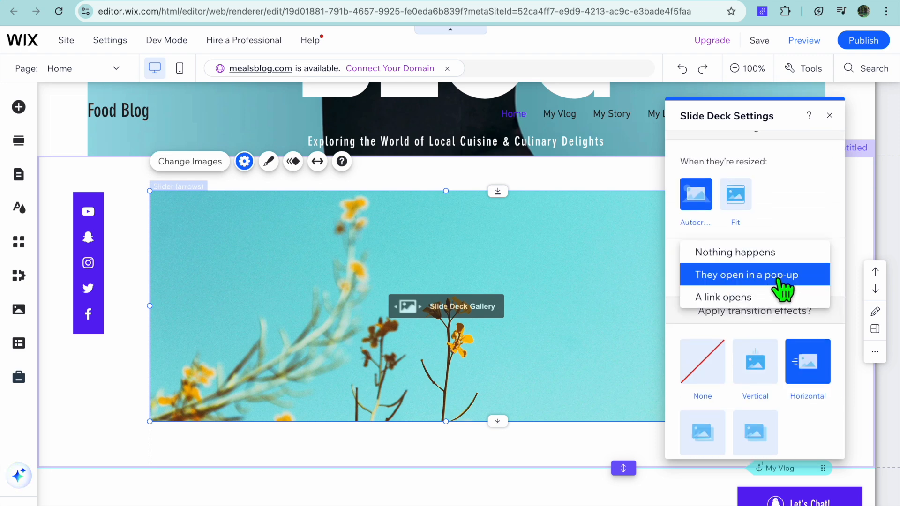
left_click(753, 274)
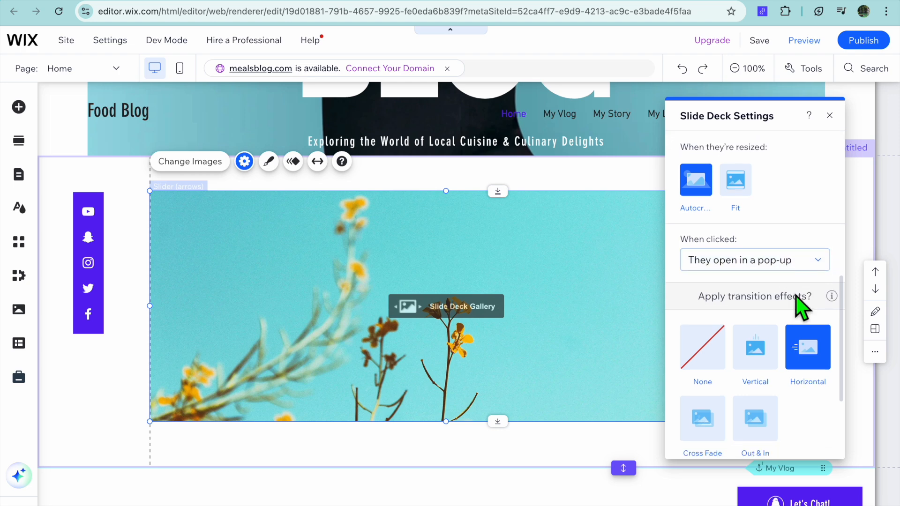
scroll("down", 3)
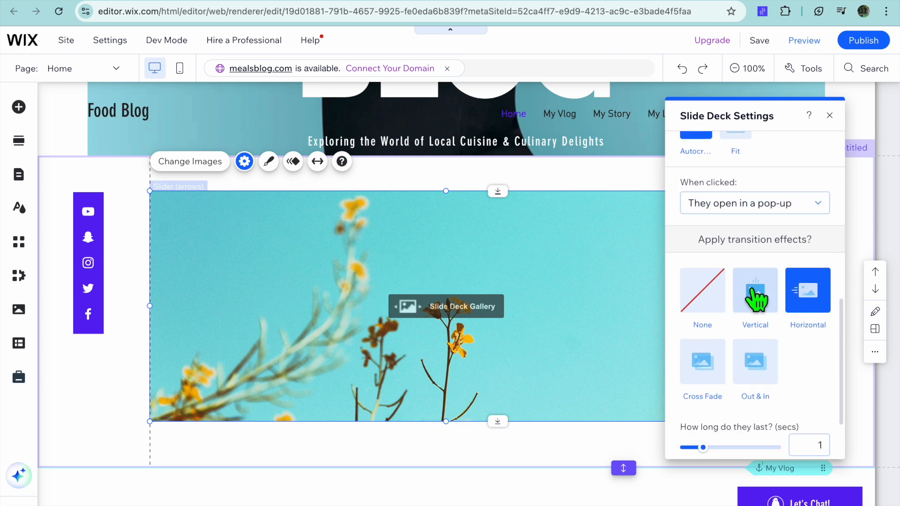
scroll("down", 3)
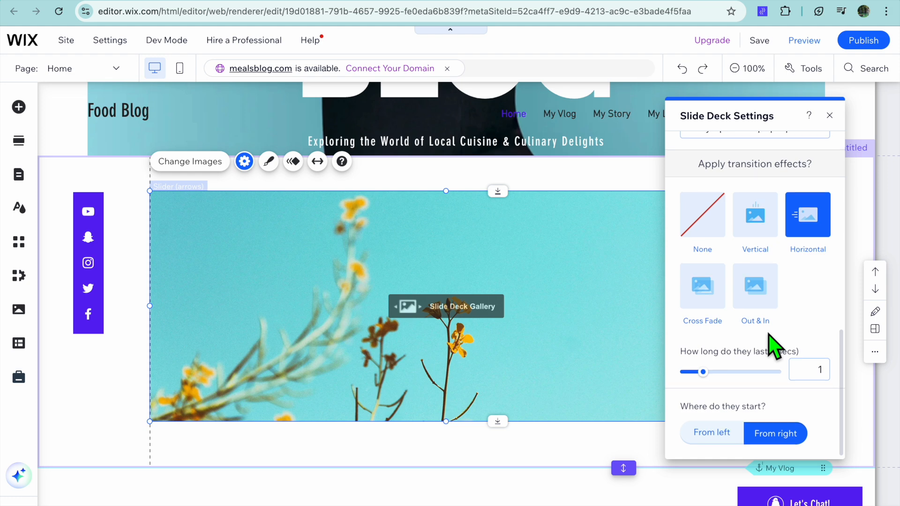
mouse_move(581, 307)
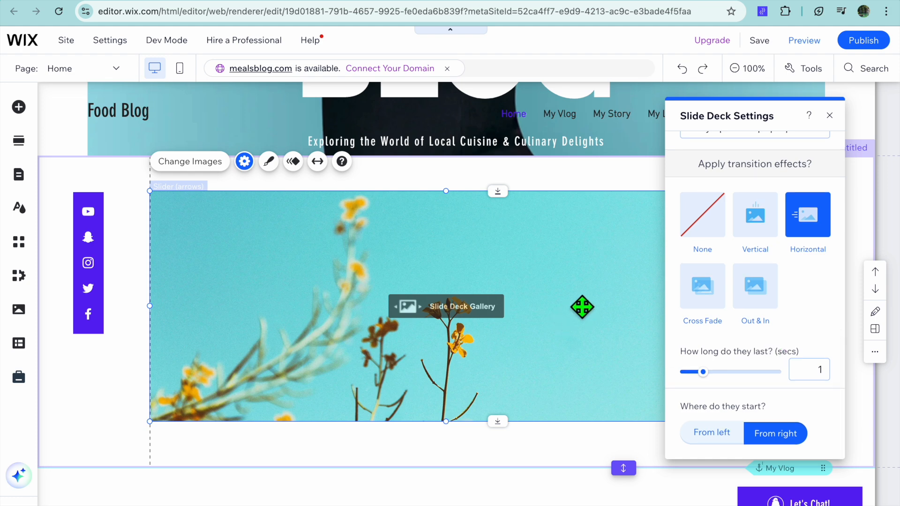
Step: Close the Slide Deck Settings panel by deselecting the gallery on the canvas
left_click(829, 116)
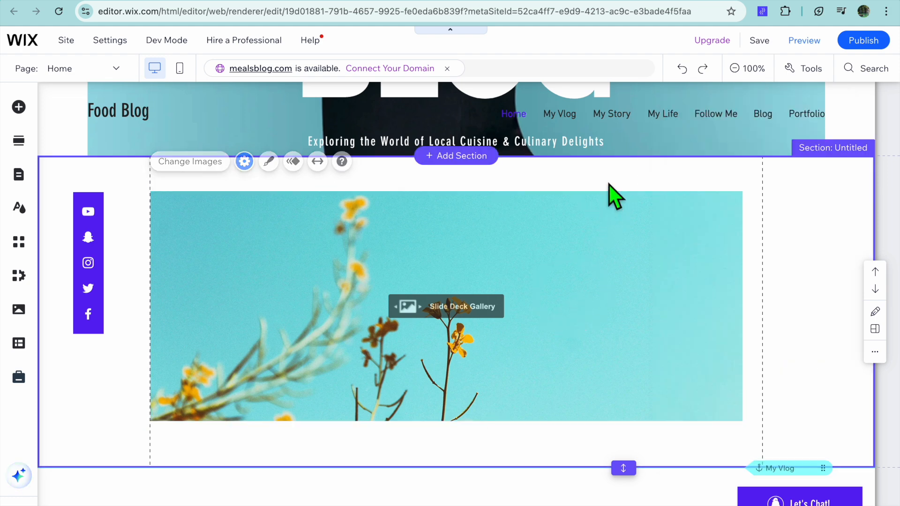
mouse_move(803, 40)
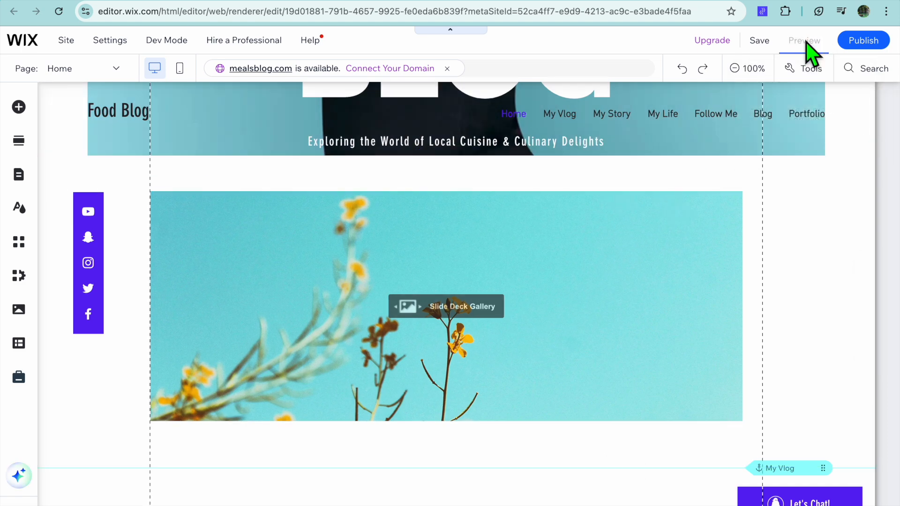
mouse_move(605, 240)
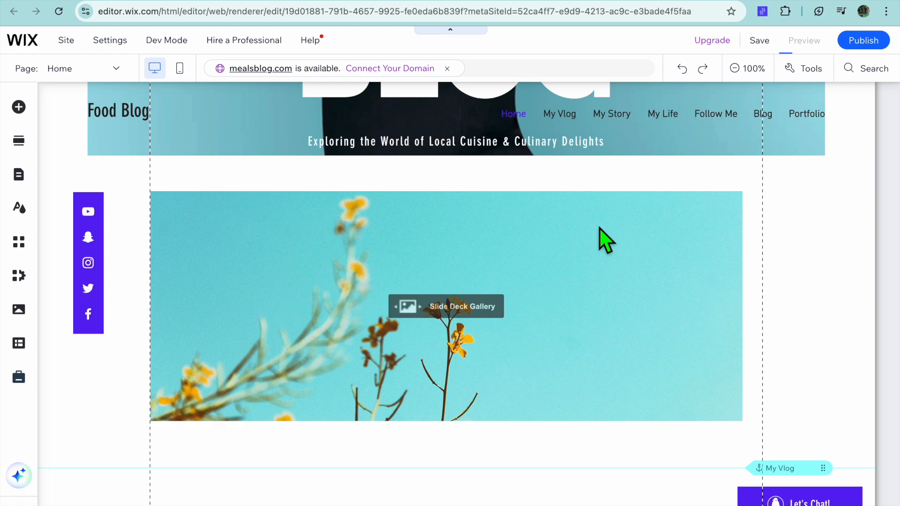
Step: Switch to Preview mode and dismiss the enlarged image lightbox
left_click(803, 40)
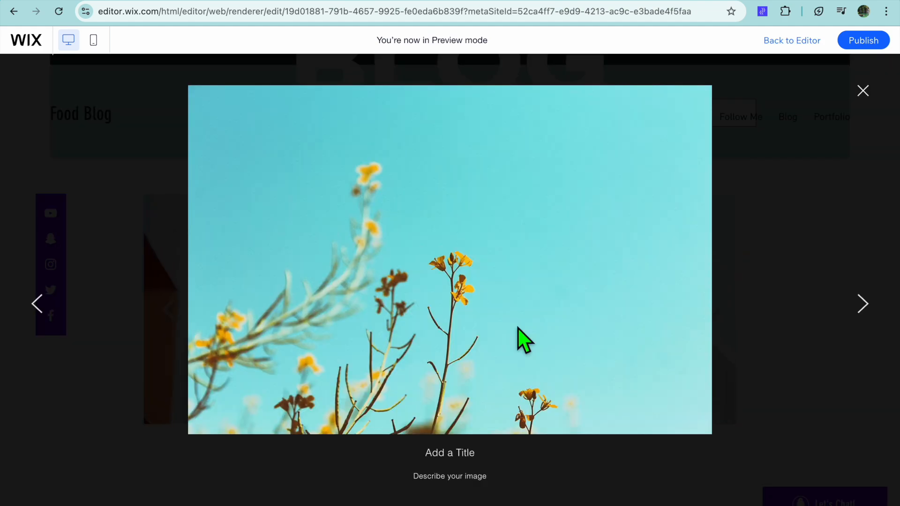
left_click(862, 304)
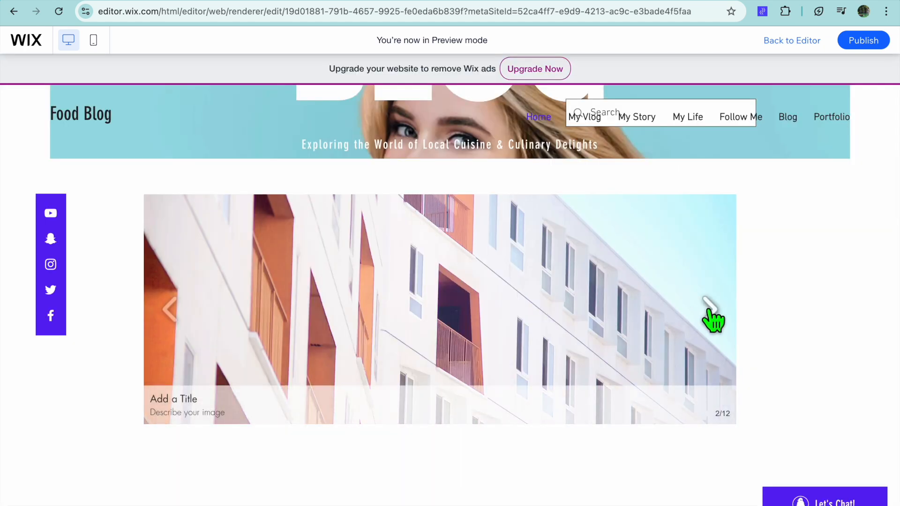
Step: Advance the previewed slider with its right arrow until it reaches image 10 of 12
left_click(712, 310)
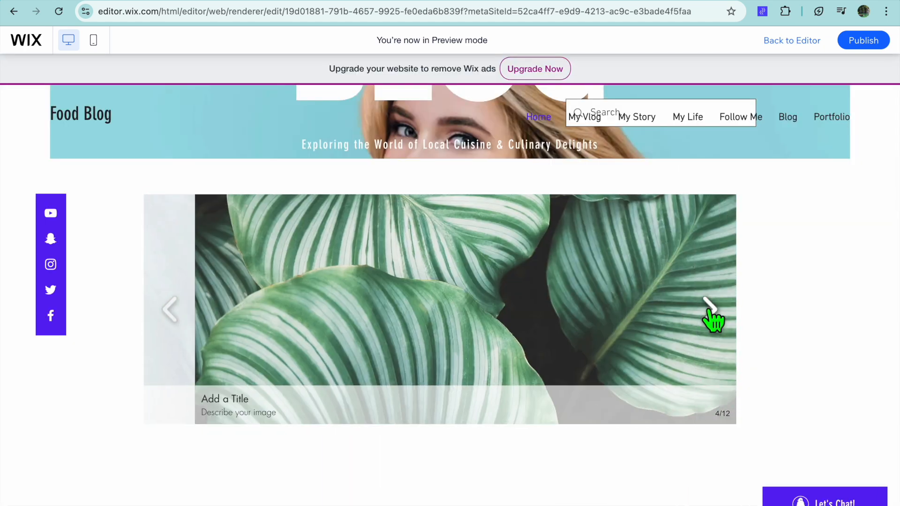
left_click(710, 308)
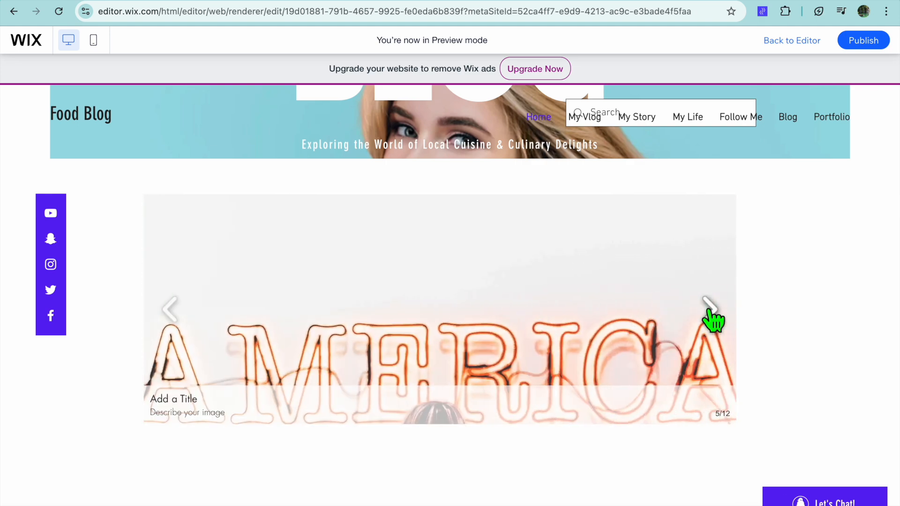
left_click(709, 307)
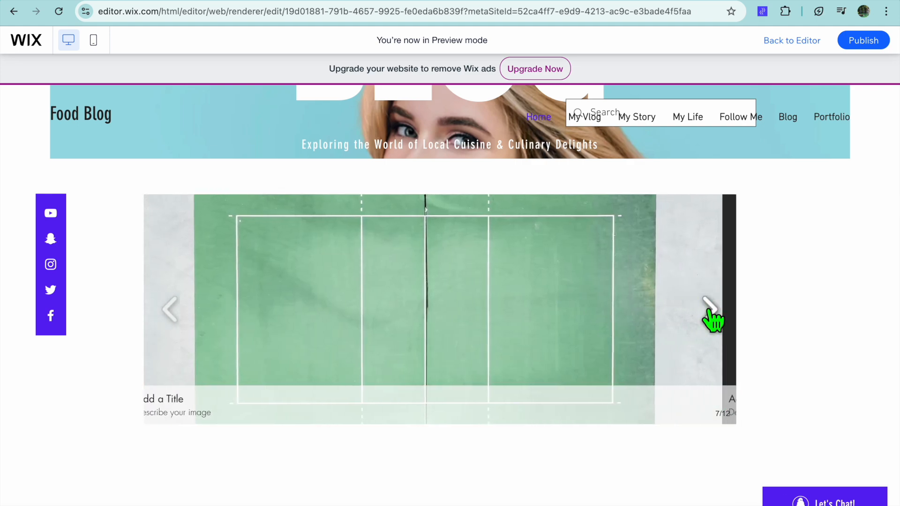
left_click(710, 309)
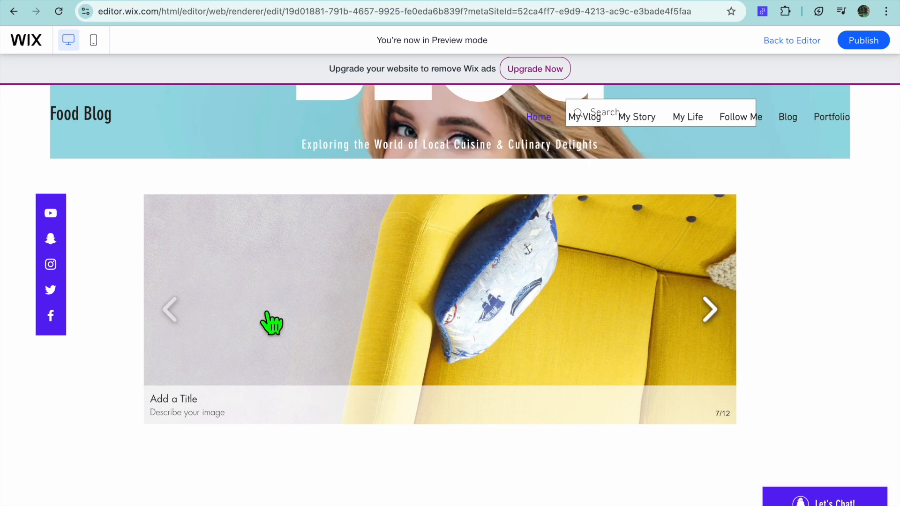
left_click(710, 309)
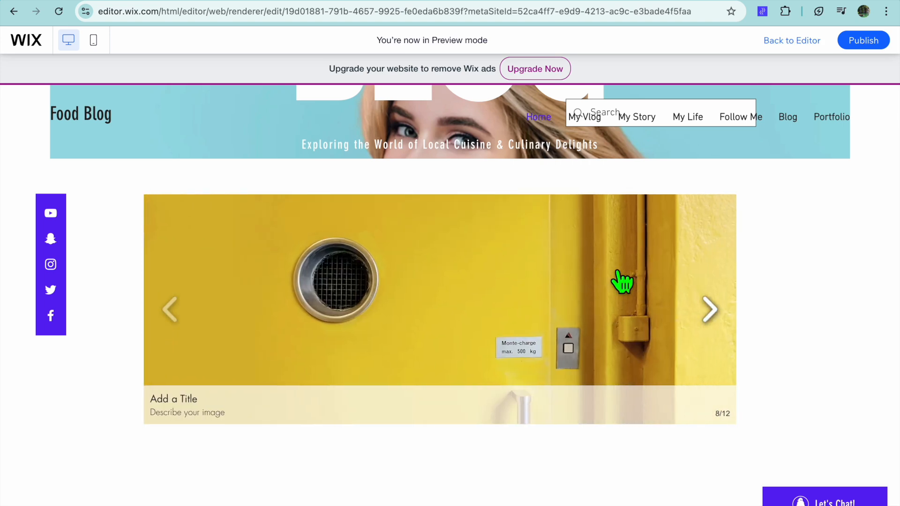
mouse_move(553, 295)
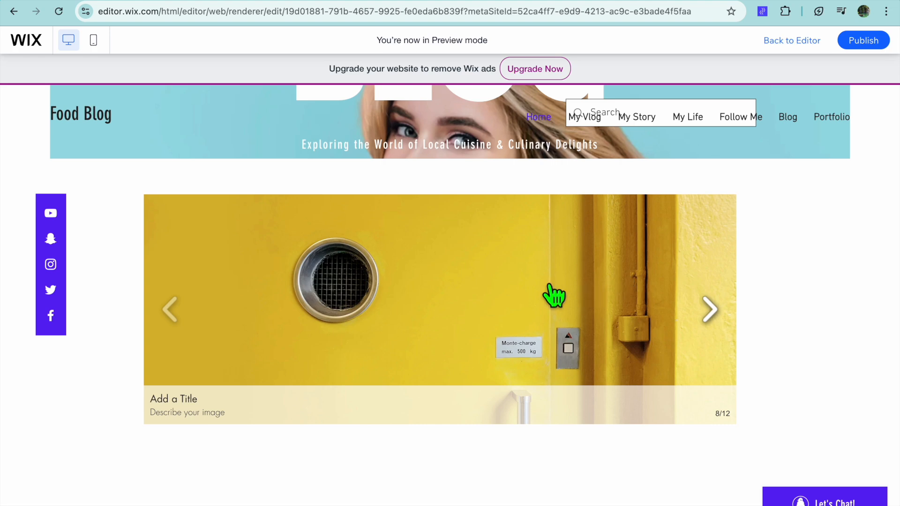
left_click(710, 309)
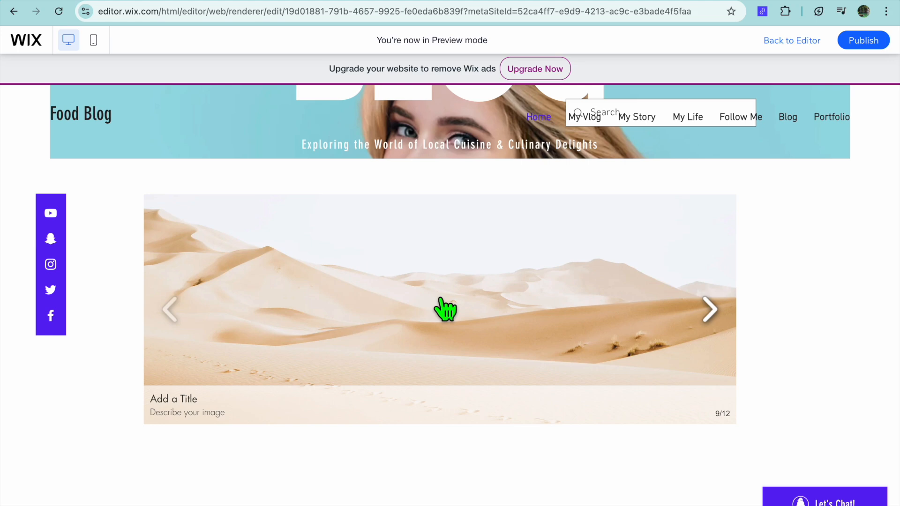
left_click(708, 309)
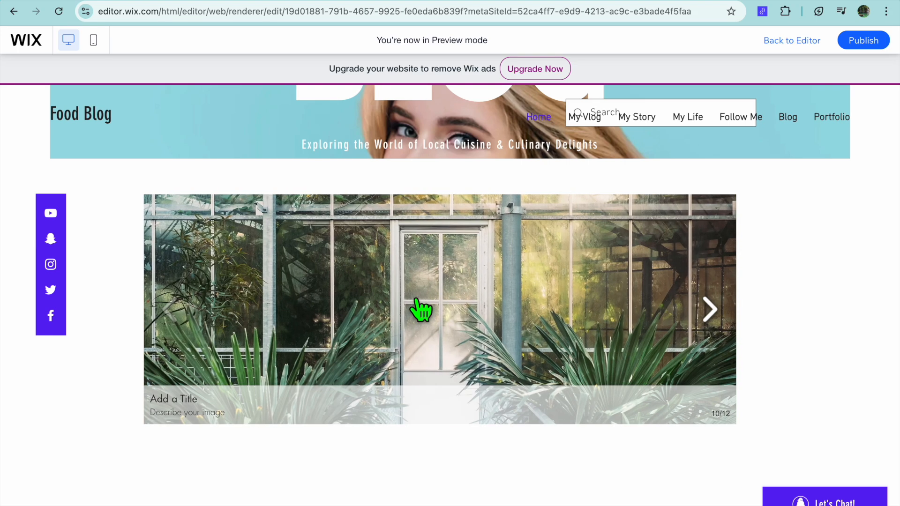